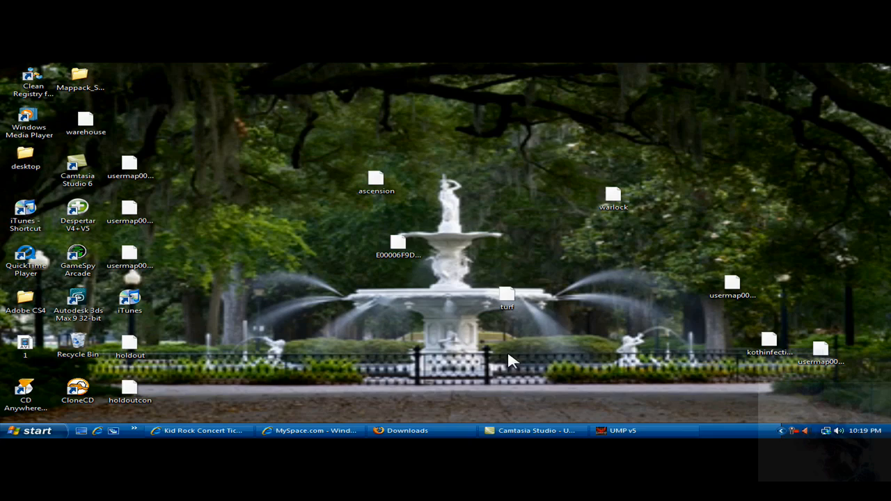
Restore the UMP v5 window from the taskbar, showing its Apps tab.
click(618, 430)
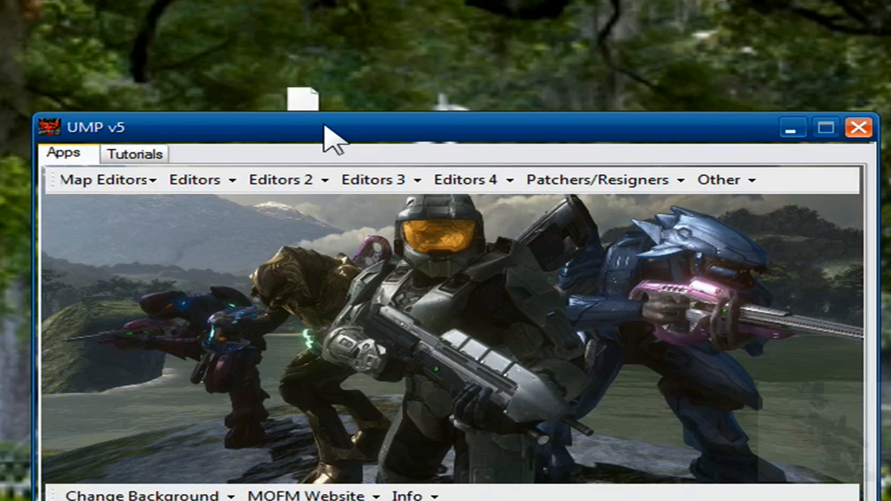
mouse_move(241, 167)
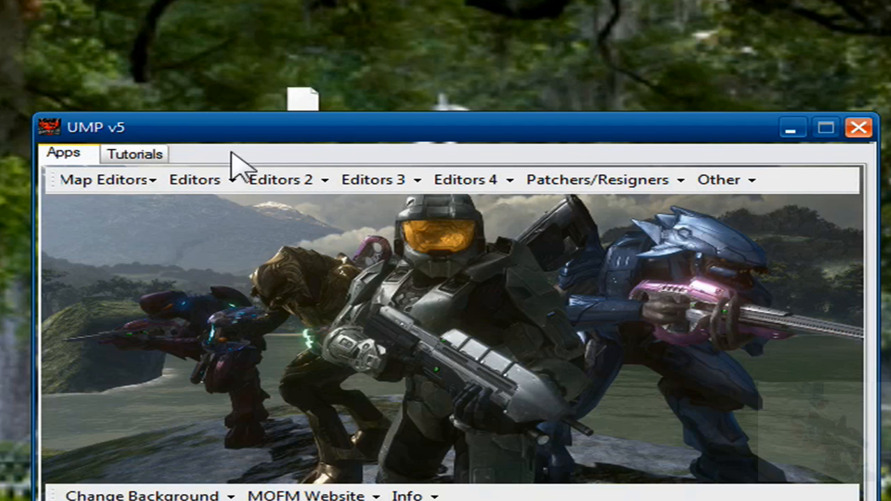